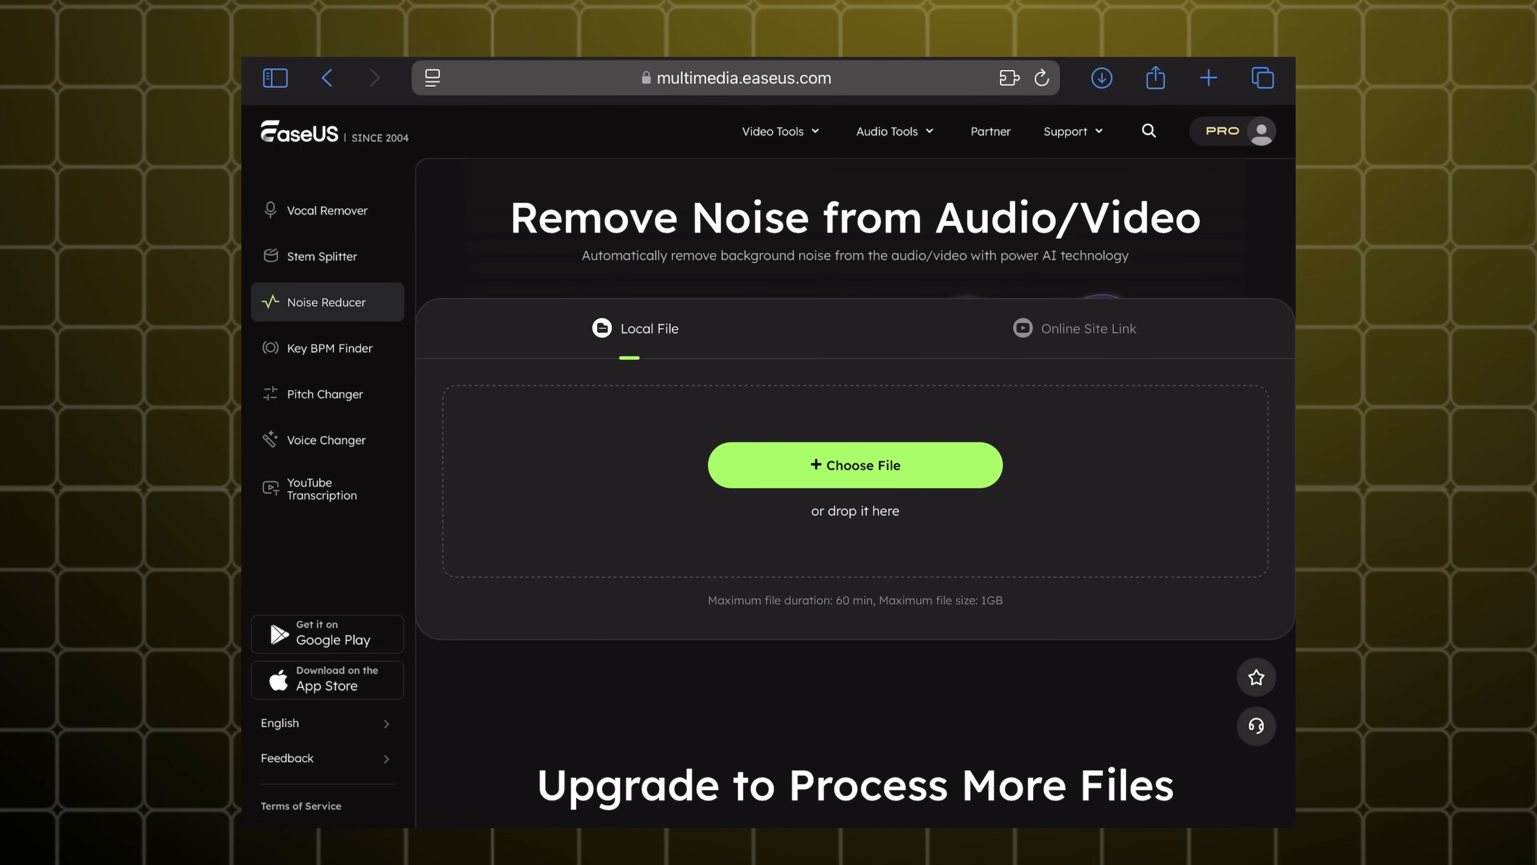
Upload Aladdin raw vocal.wav from the iPad's Aladdin raw vocal folder for processing
{"action": "left_click", "coordinate": [854, 464]}
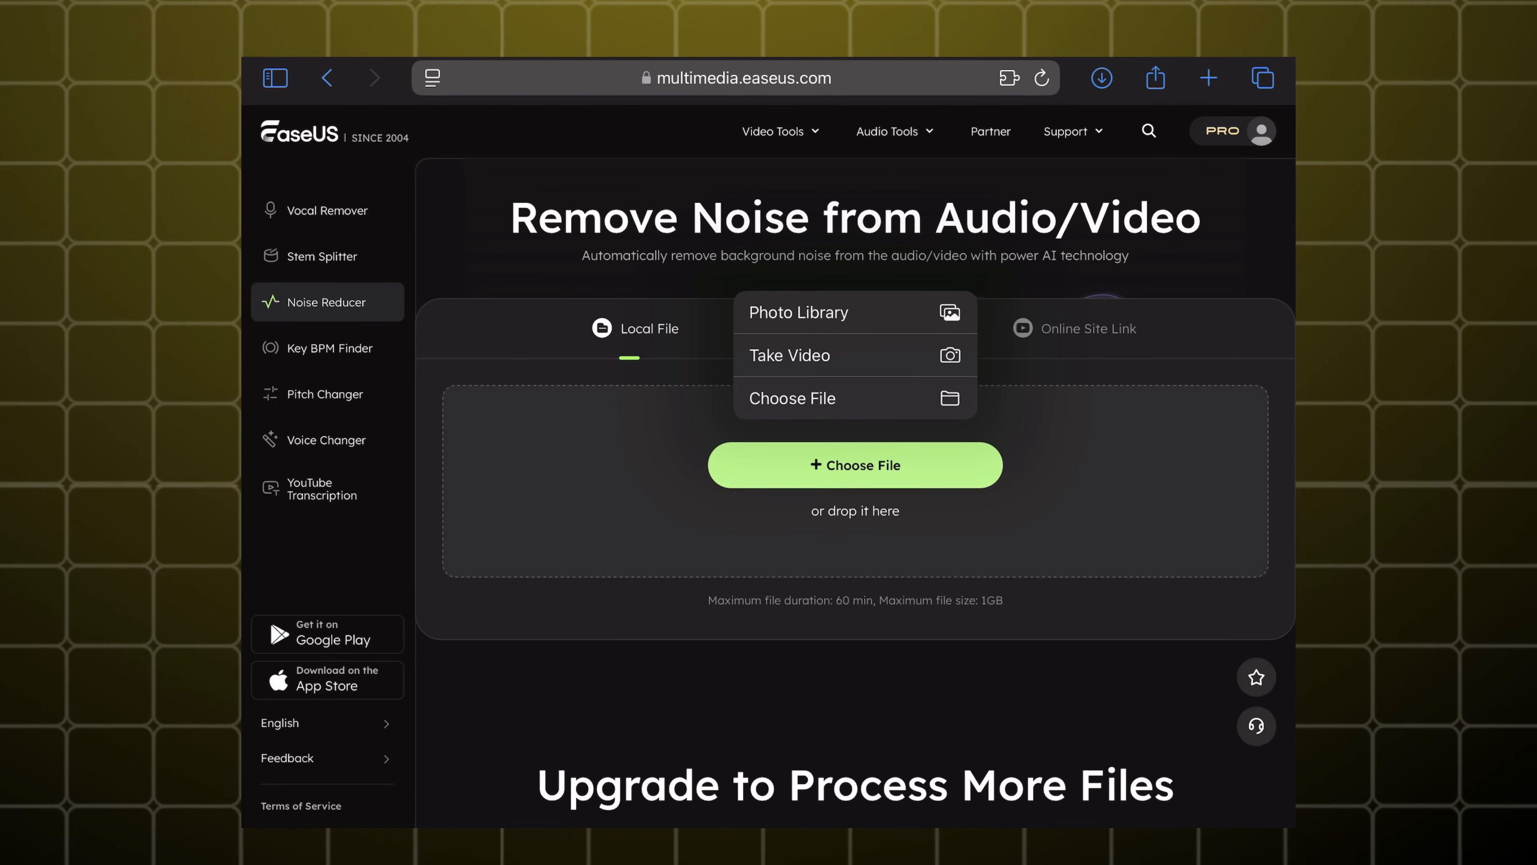
{"action": "left_click", "coordinate": [790, 397]}
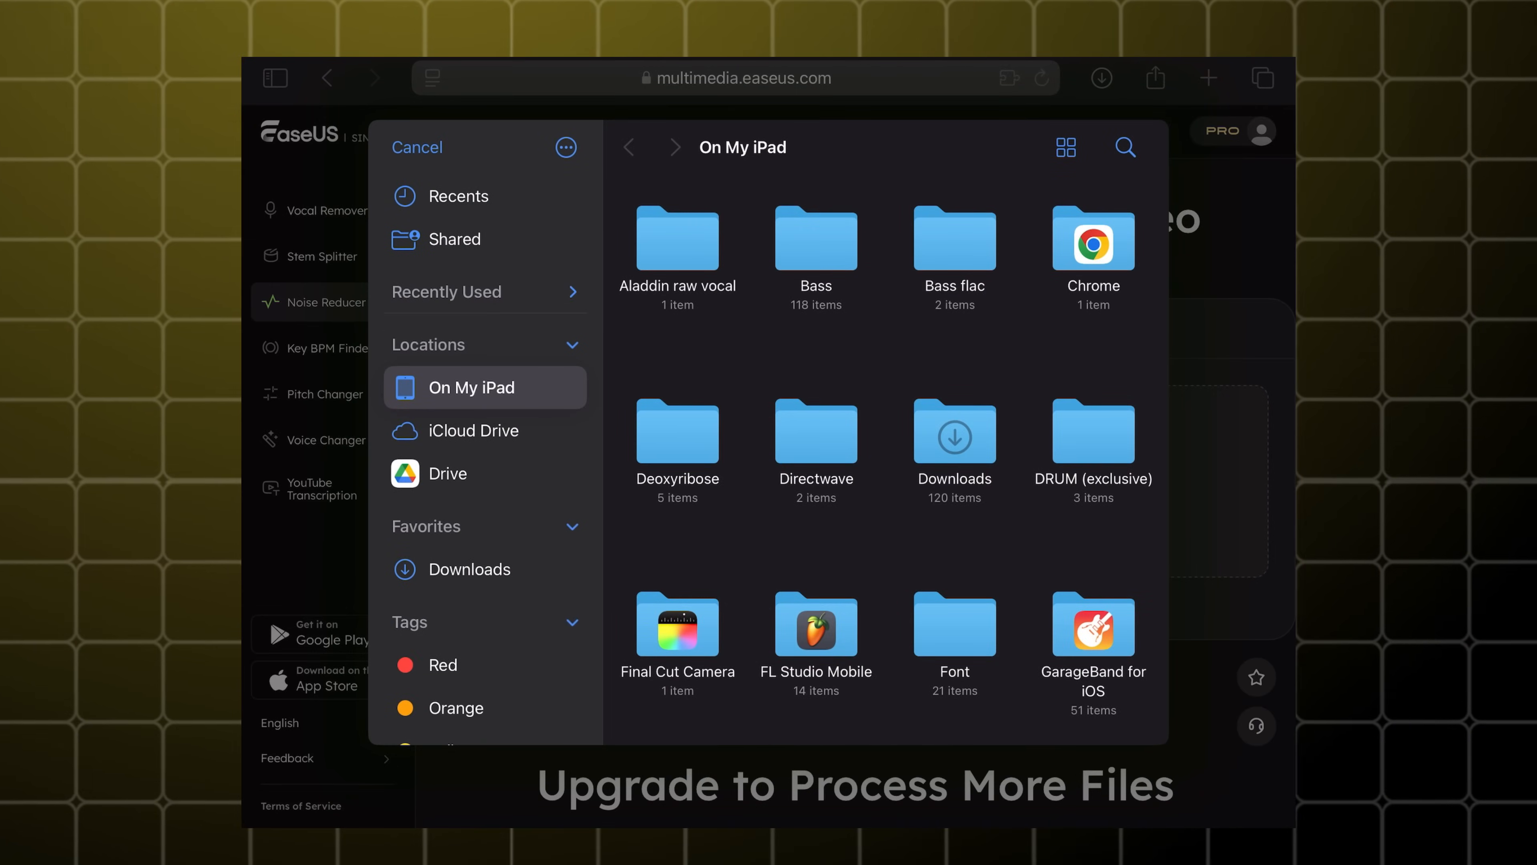
{"action": "double_click", "coordinate": [677, 240]}
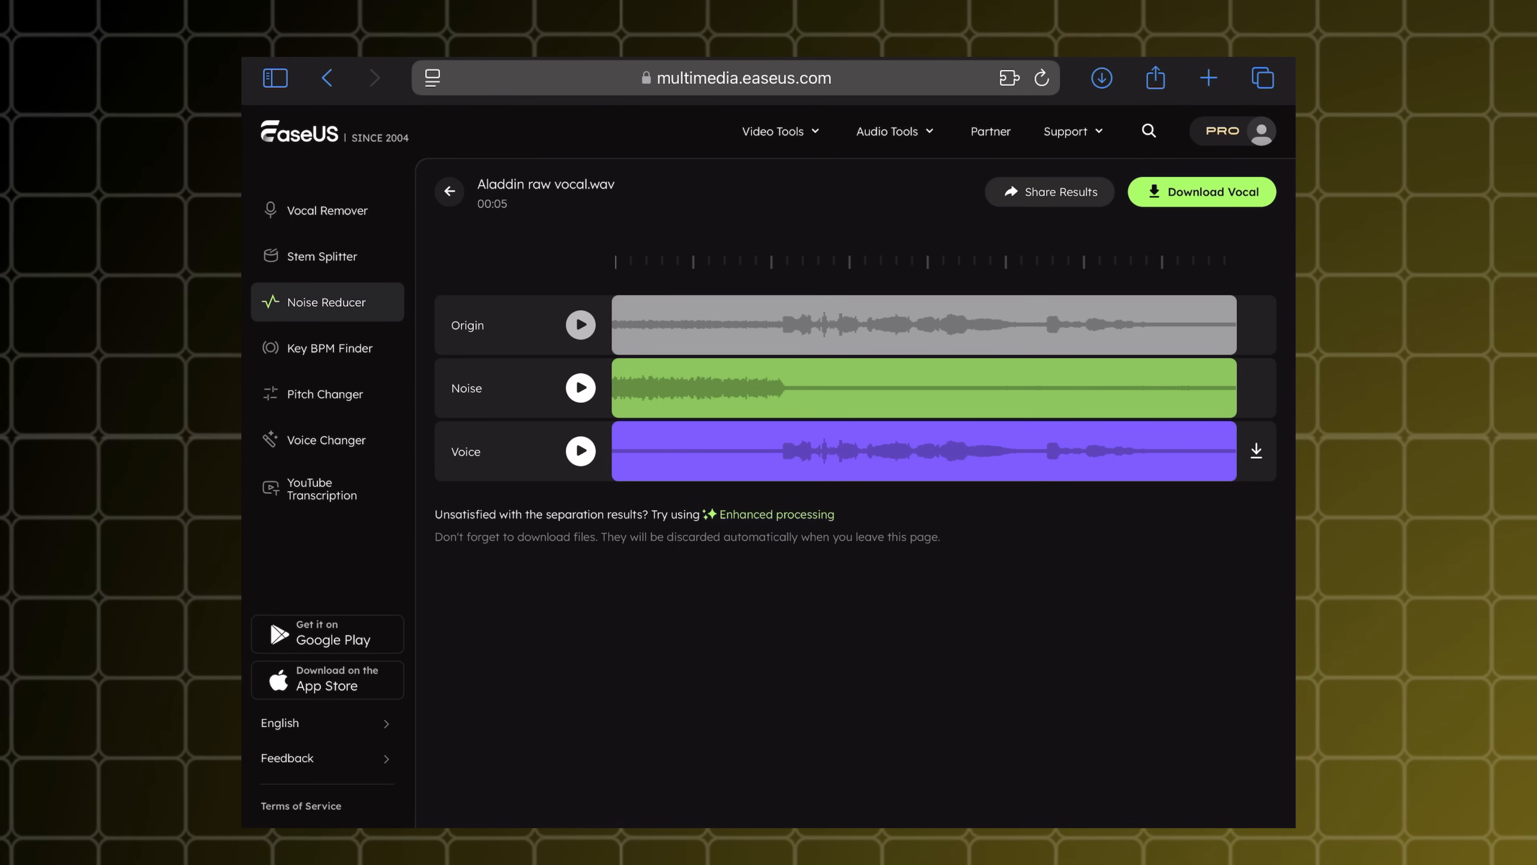
{"action": "left_click", "coordinate": [580, 324]}
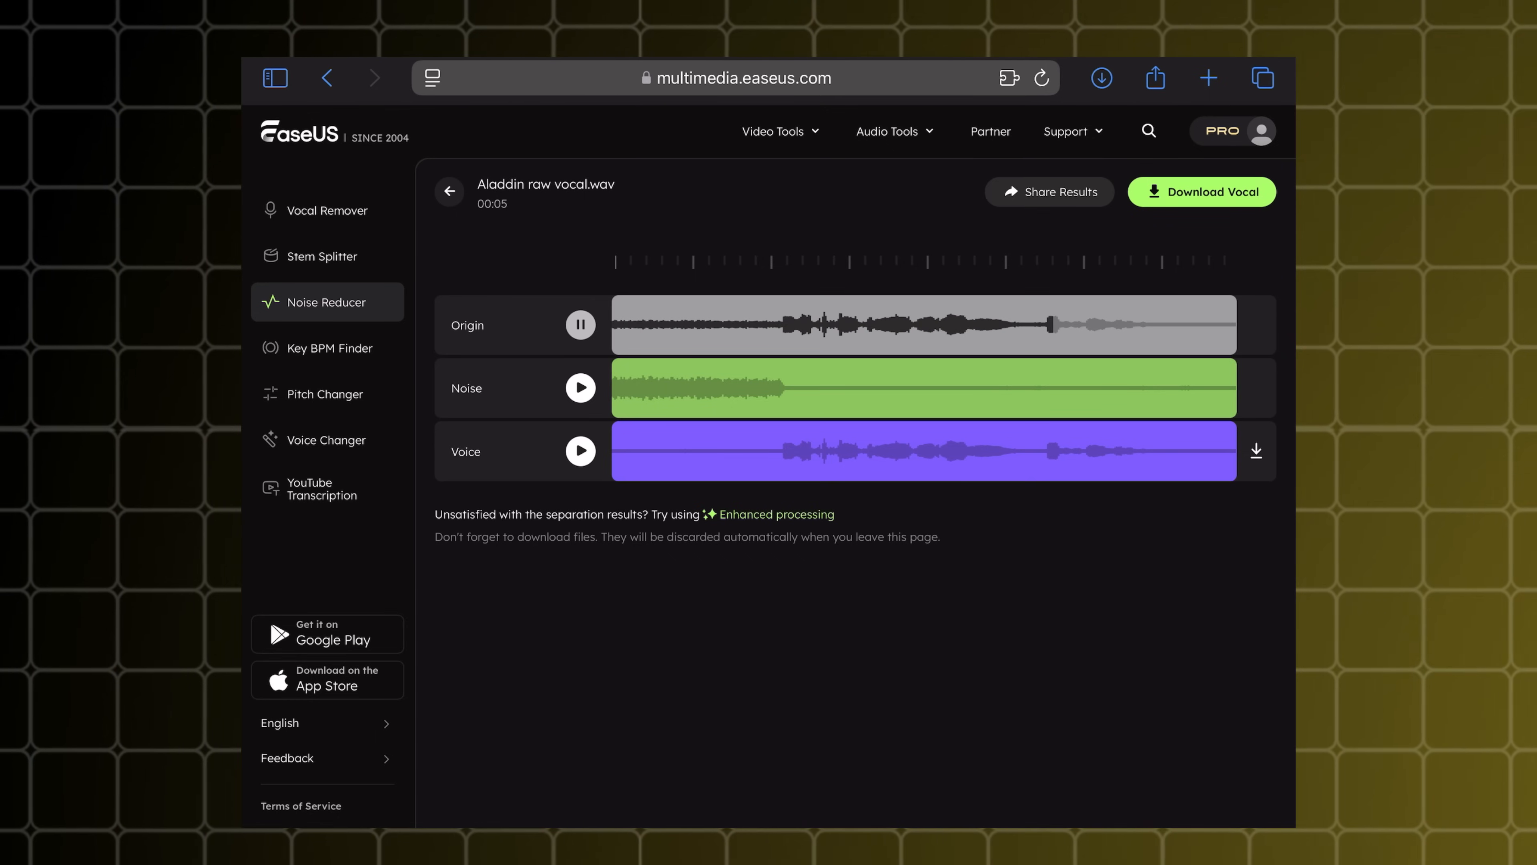
{"action": "left_click", "coordinate": [581, 324]}
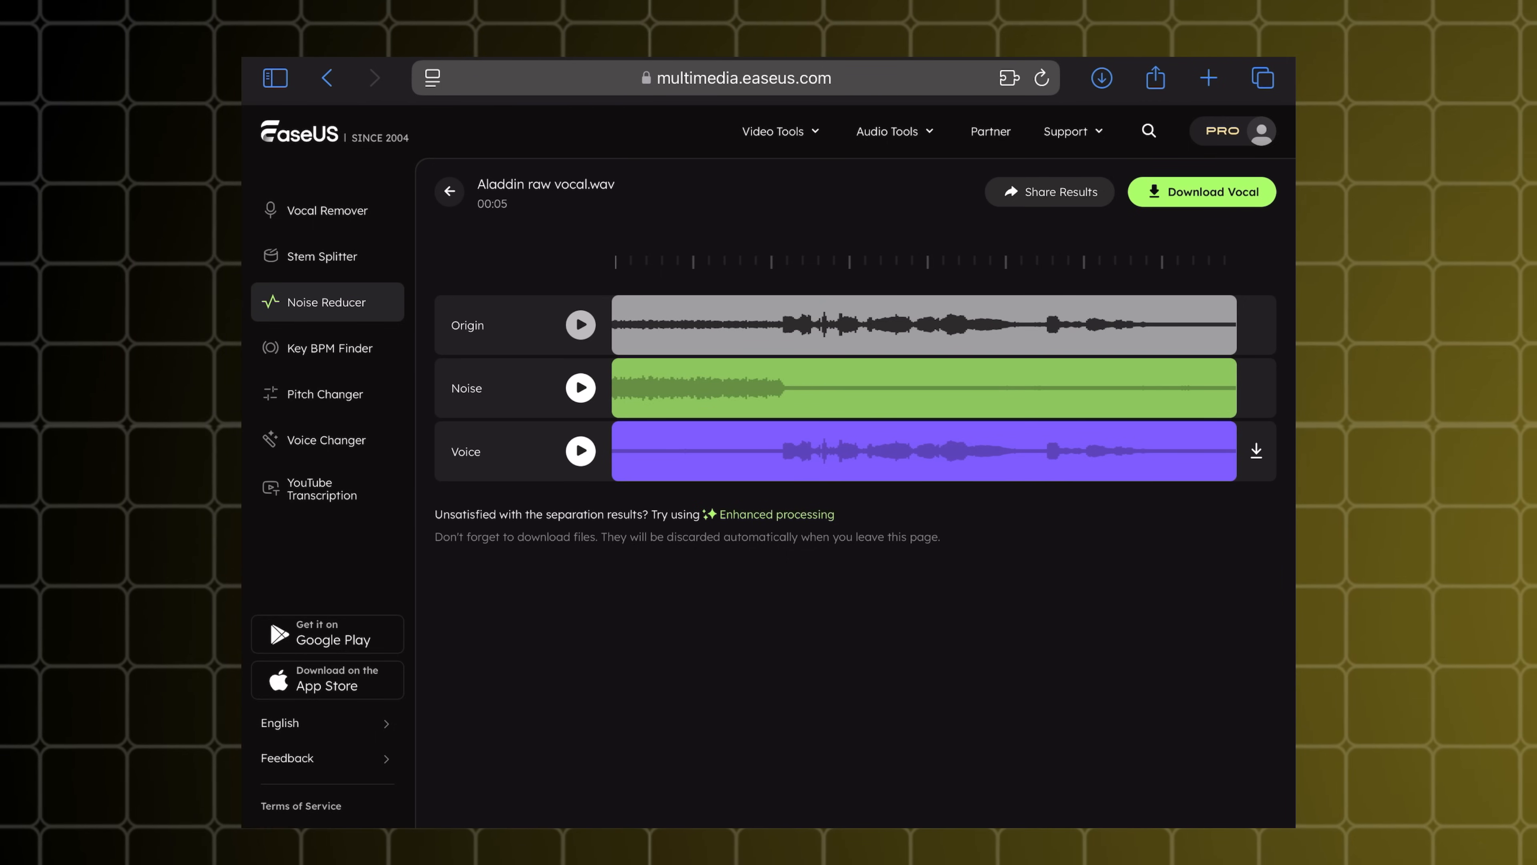
{"action": "left_click", "coordinate": [580, 451]}
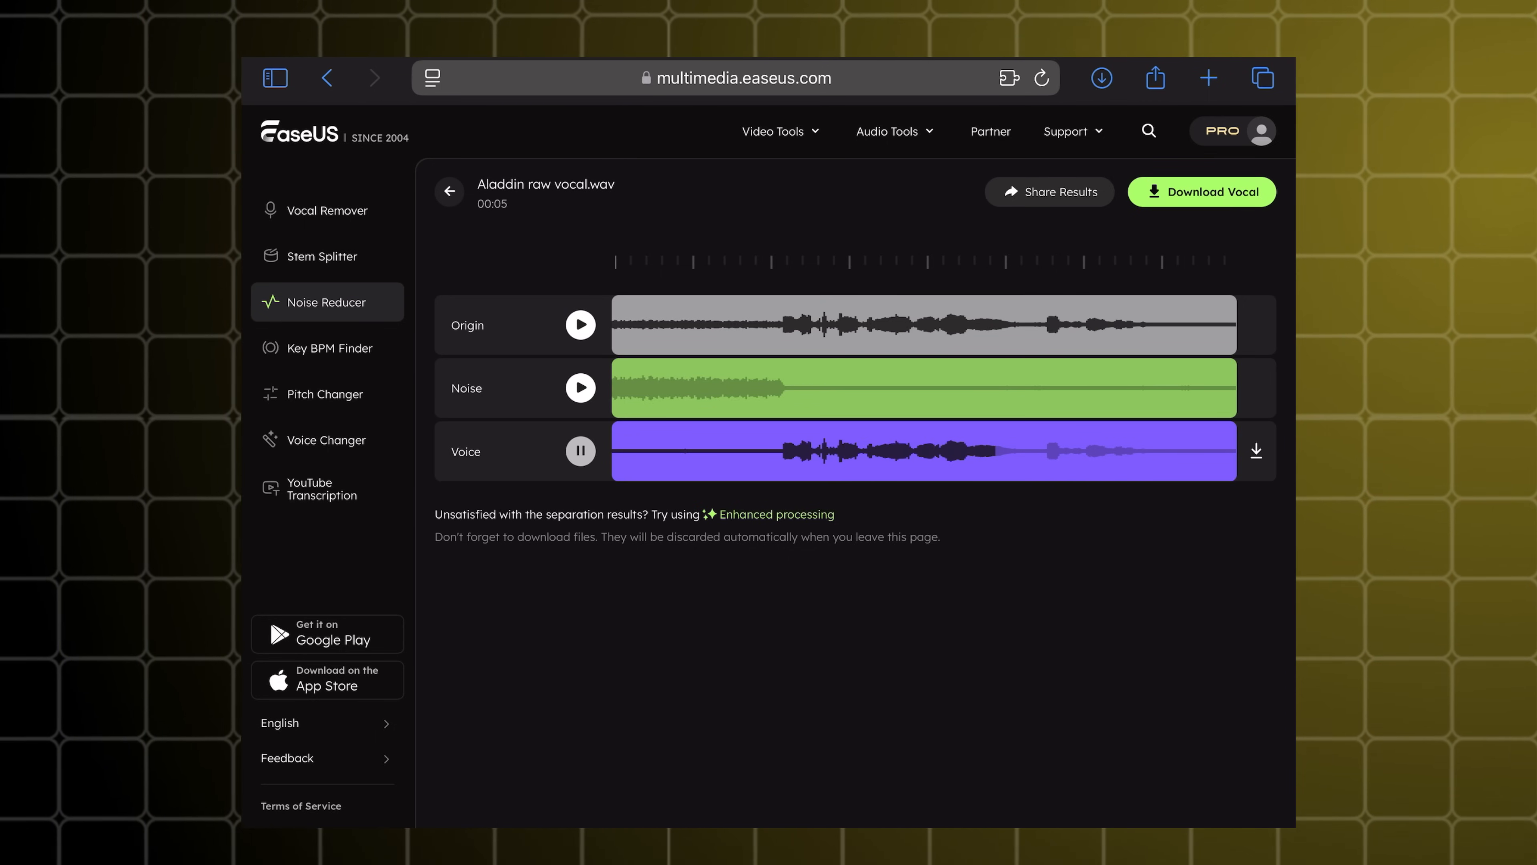
{"action": "left_click", "coordinate": [580, 451]}
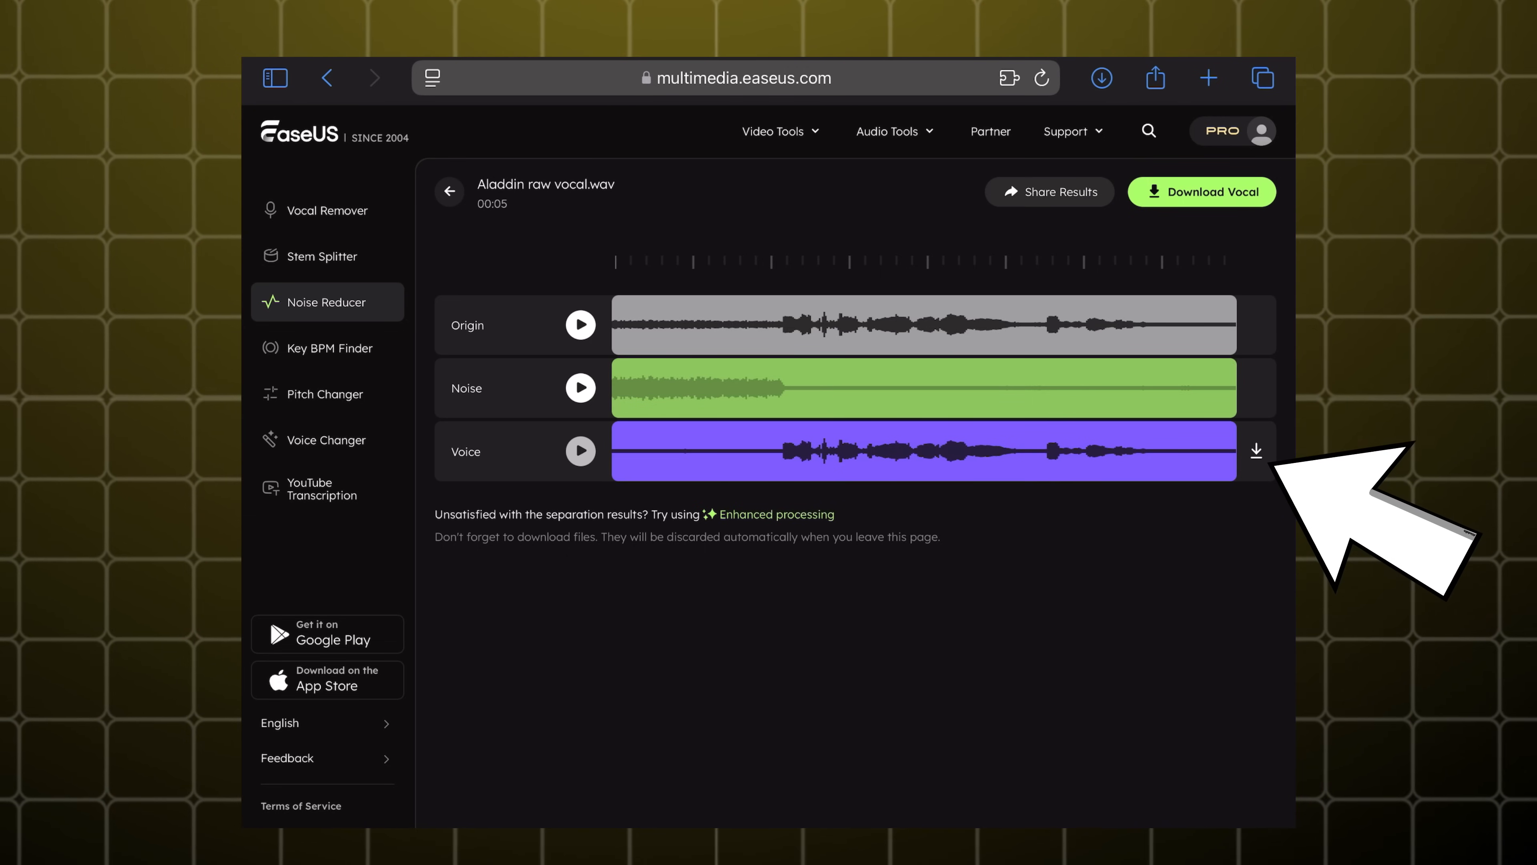
Download the cleaned Voice track in WAV format
{"action": "left_click", "coordinate": [1256, 449]}
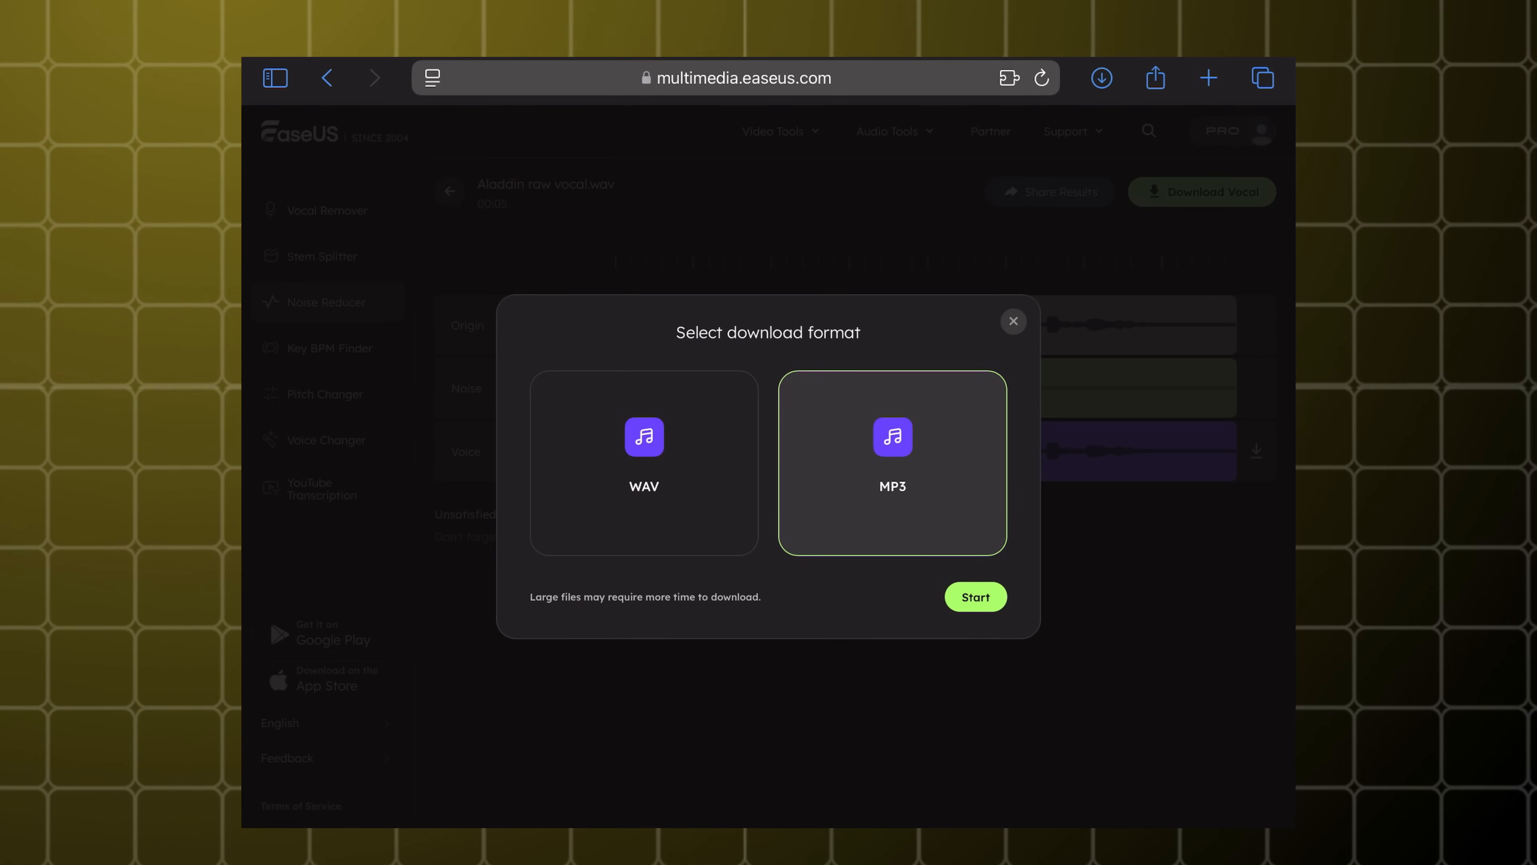
{"action": "left_click", "coordinate": [643, 462]}
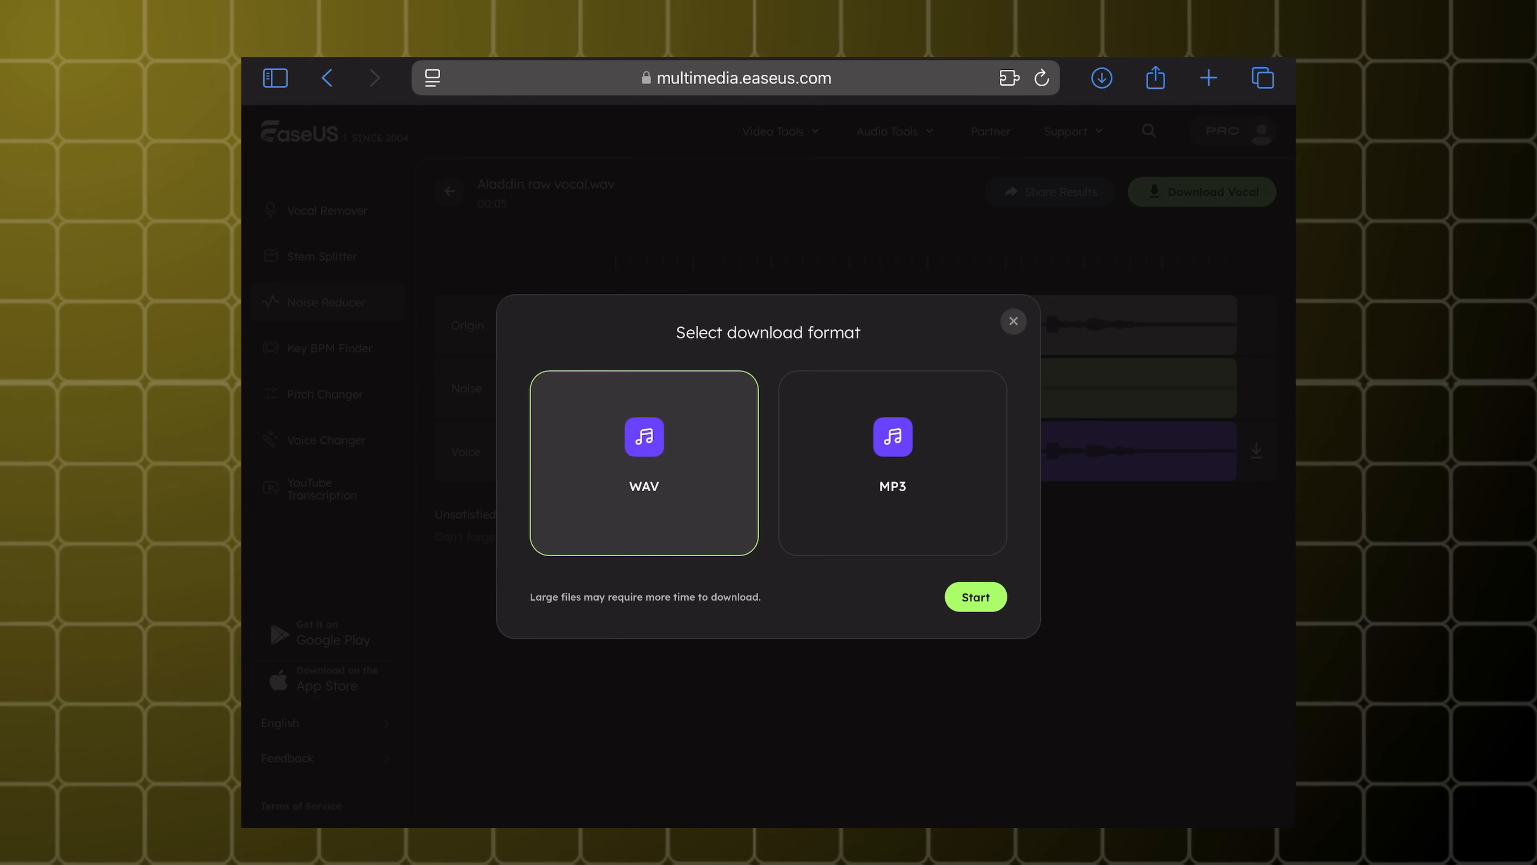
{"action": "left_click", "coordinate": [974, 596]}
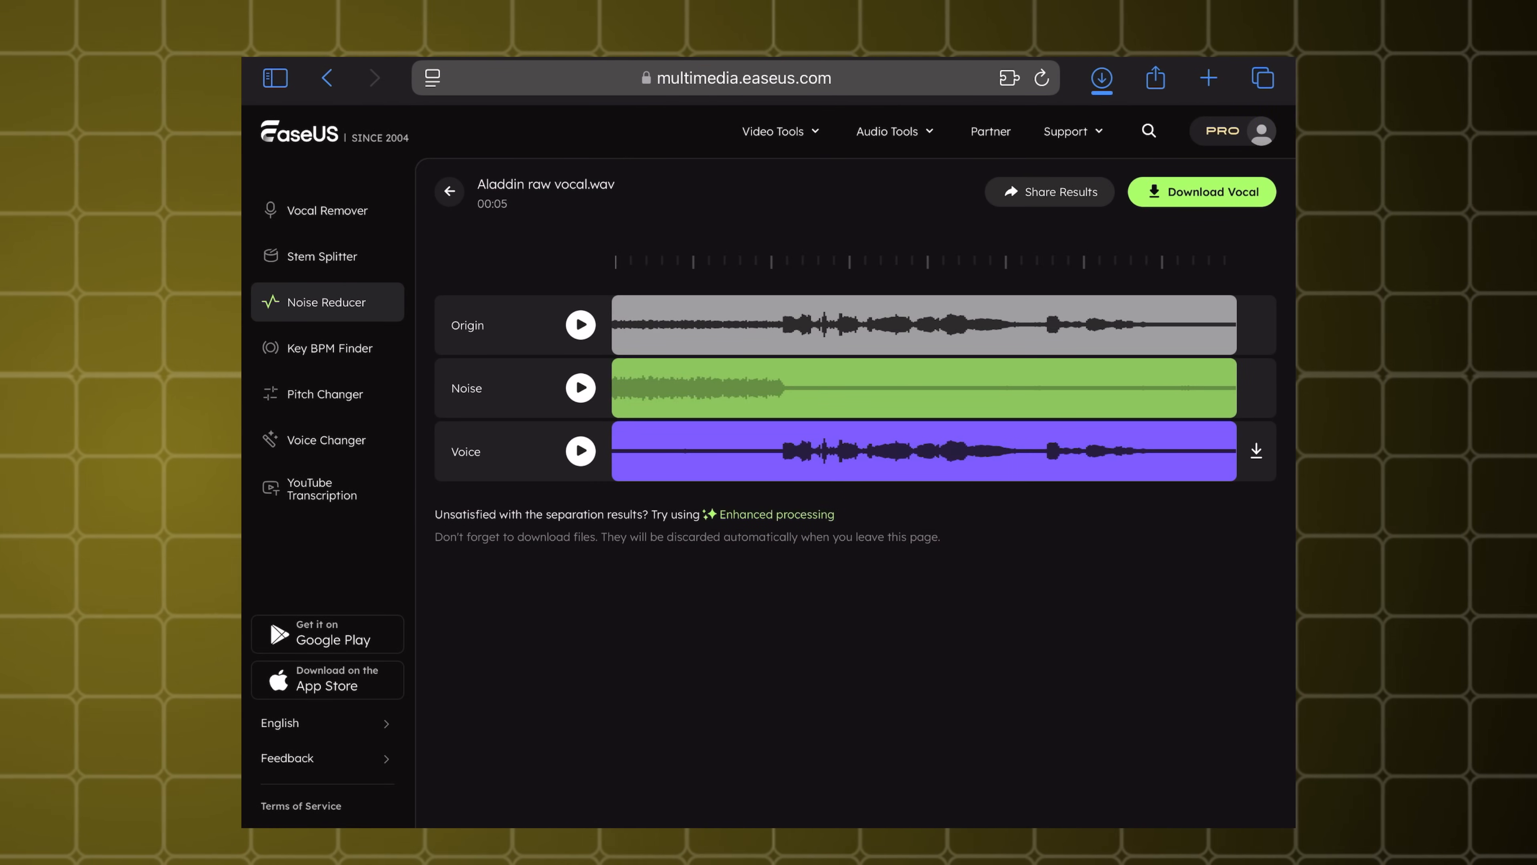
{"action": "left_click", "coordinate": [888, 131]}
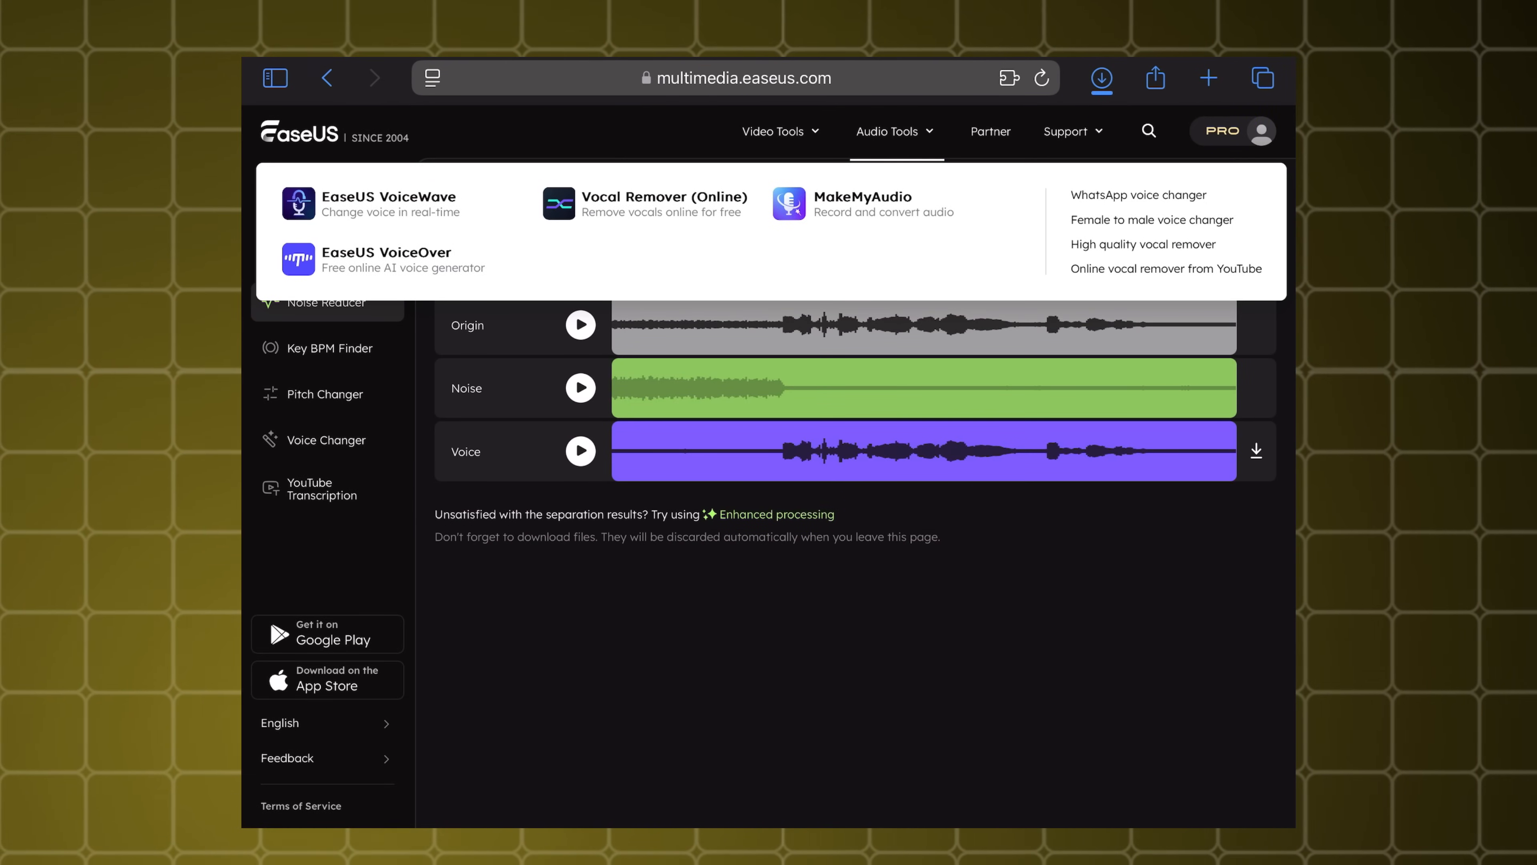